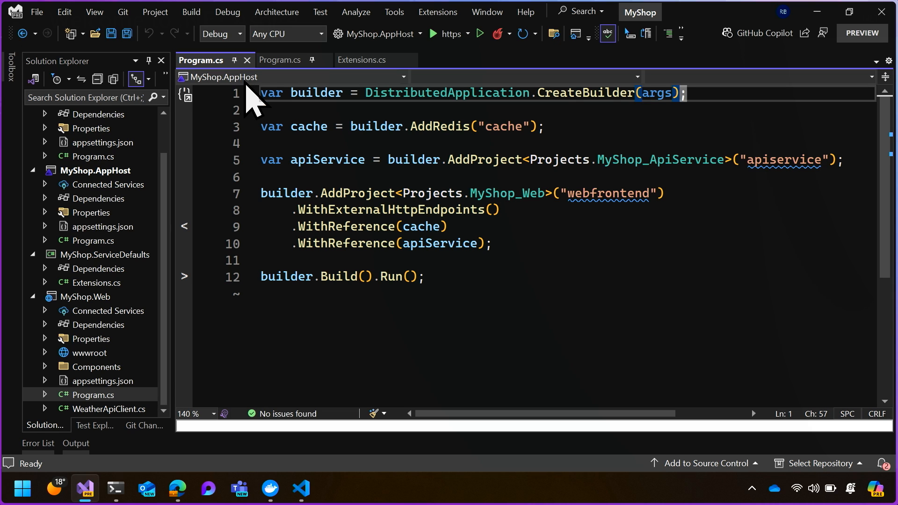
{"action": "mouse_move", "coordinate": [92, 253]}
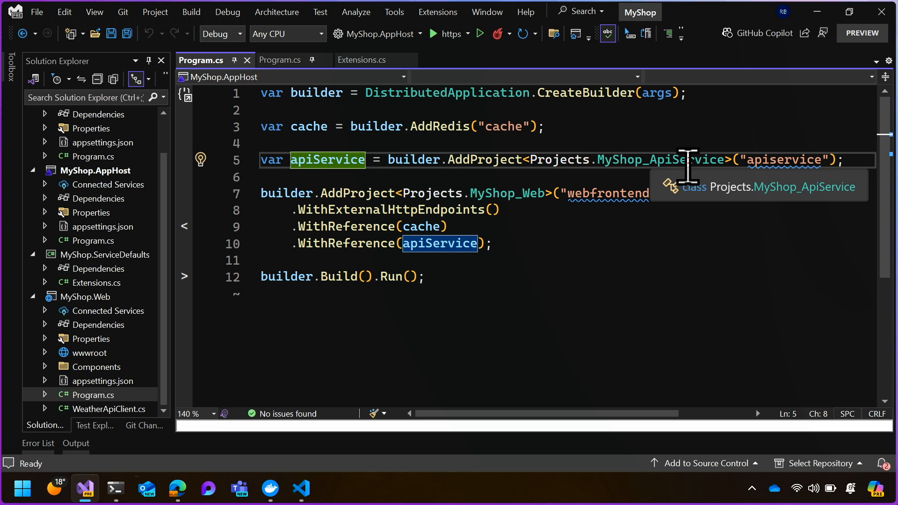
{"action": "mouse_move", "coordinate": [799, 206]}
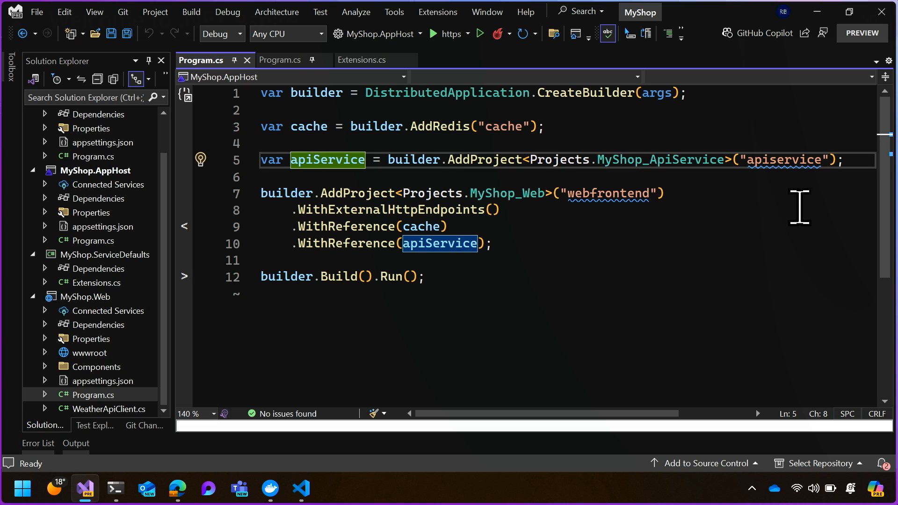
{"action": "mouse_move", "coordinate": [553, 206]}
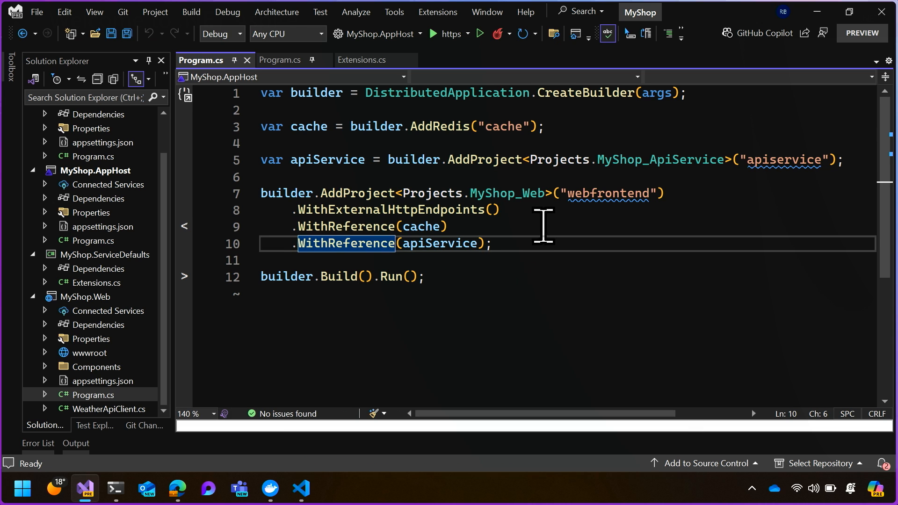
{"action": "mouse_move", "coordinate": [509, 243]}
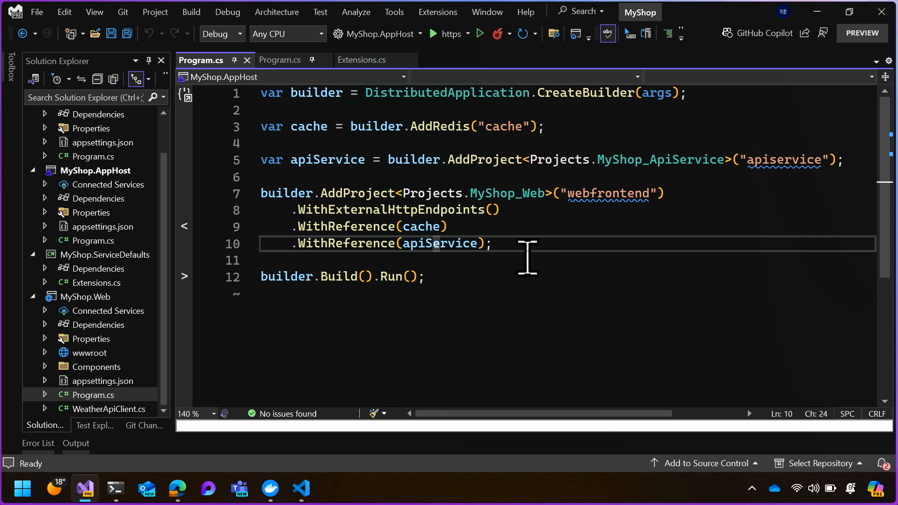
Highlight the apiService reference passed to the web frontend in the AppHost Program.cs
{"action": "double_click", "coordinate": [438, 244]}
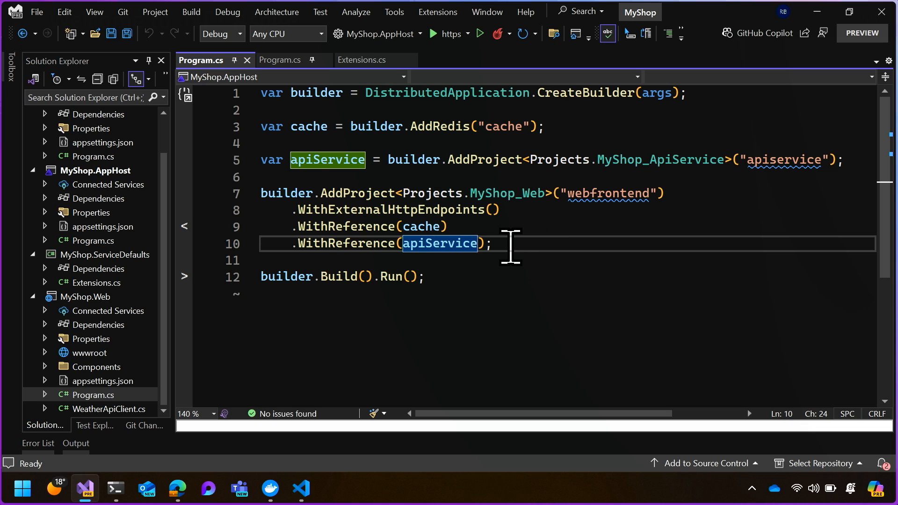
{"action": "mouse_move", "coordinate": [759, 188]}
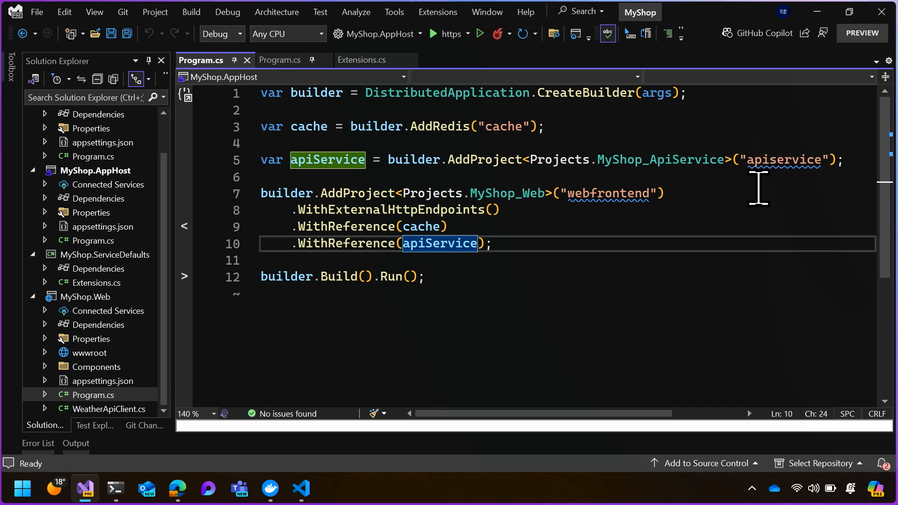
{"action": "mouse_move", "coordinate": [613, 249]}
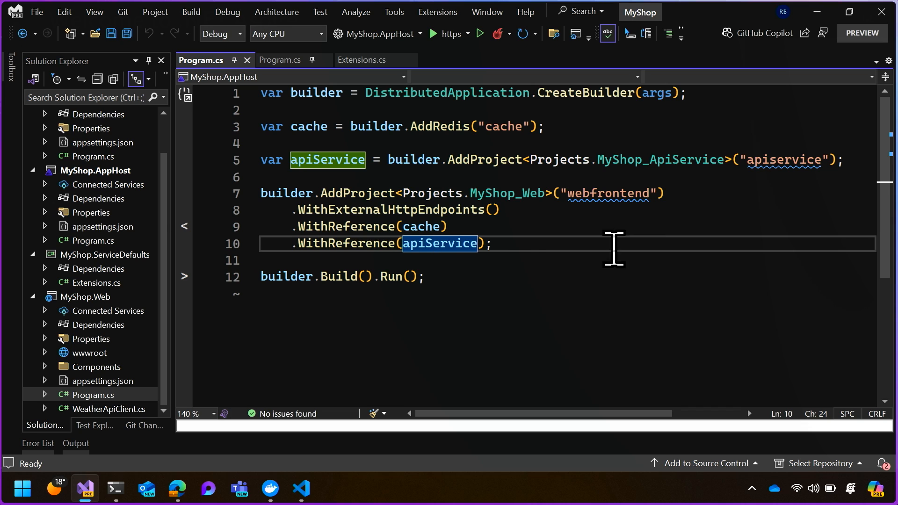
{"action": "mouse_move", "coordinate": [496, 249]}
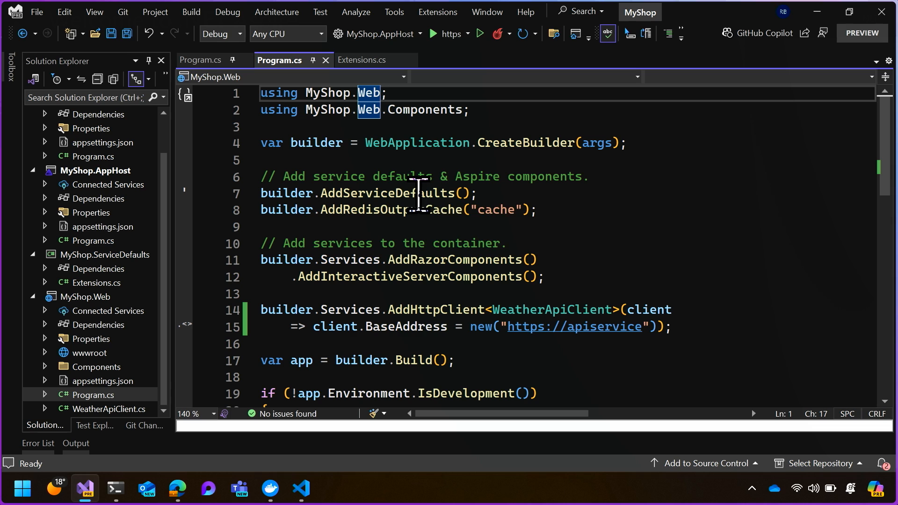
Go to the AddServiceDefaults definition in ServiceDefaults Extensions.cs and read the method
{"action": "left_click", "coordinate": [441, 193]}
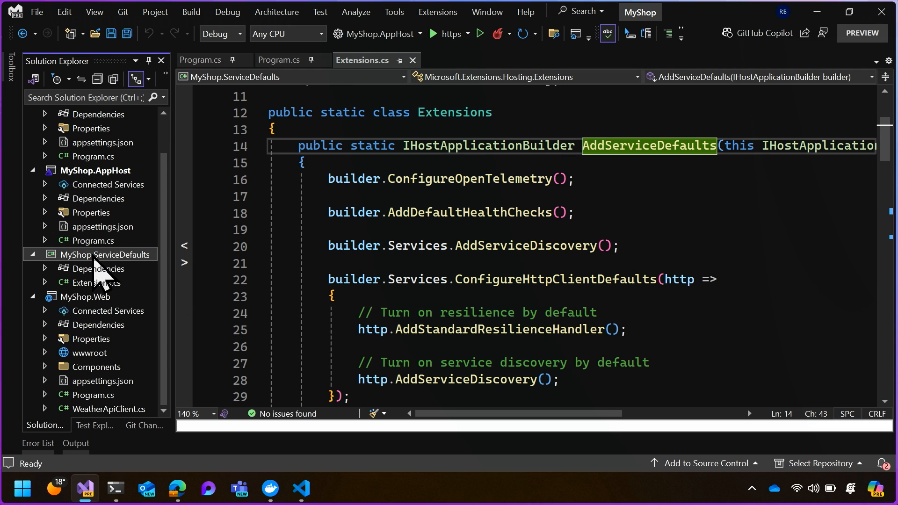
{"action": "left_click", "coordinate": [98, 282]}
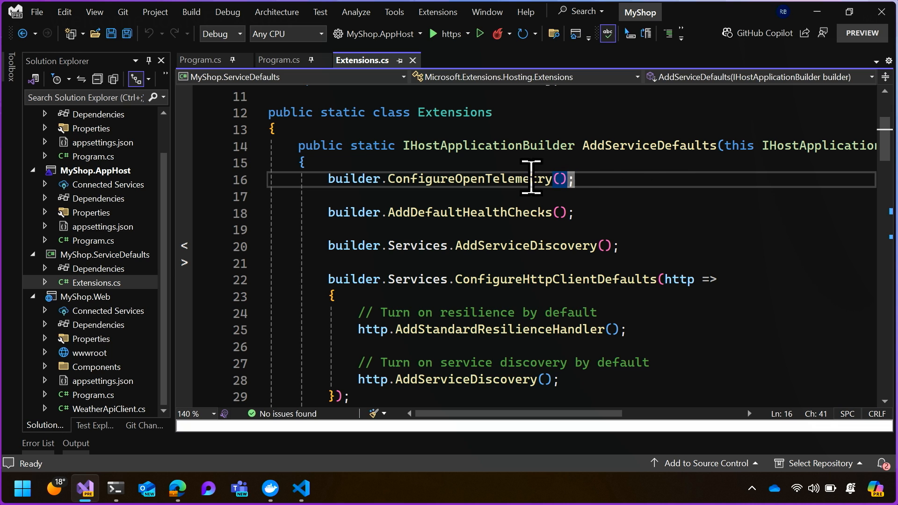
{"action": "mouse_move", "coordinate": [550, 213]}
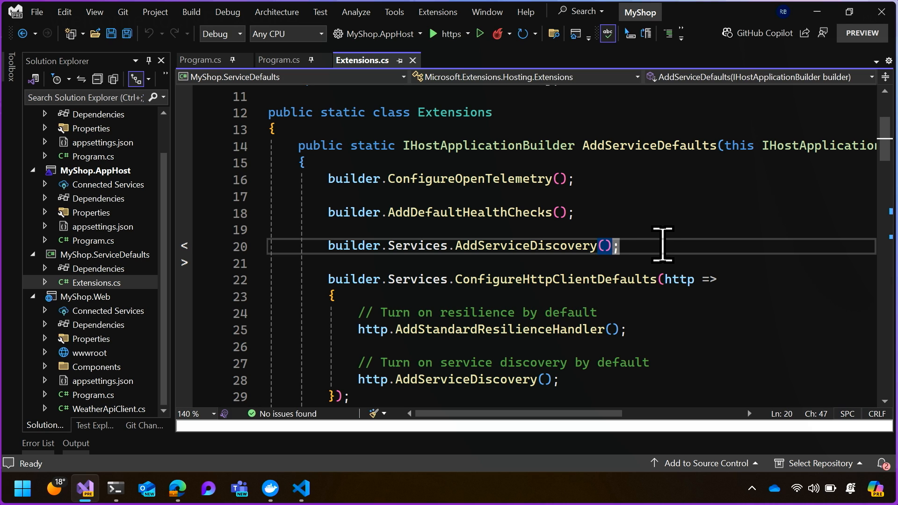
{"action": "mouse_move", "coordinate": [654, 252]}
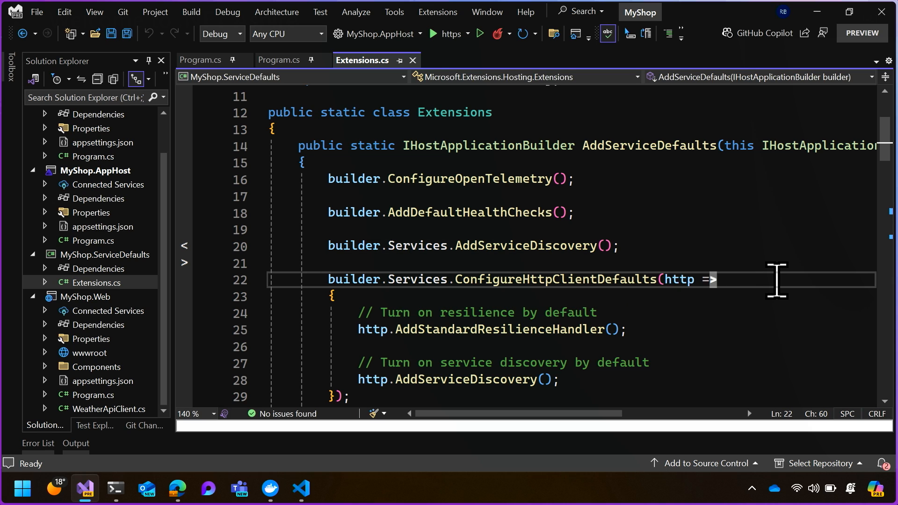
{"action": "mouse_move", "coordinate": [771, 279]}
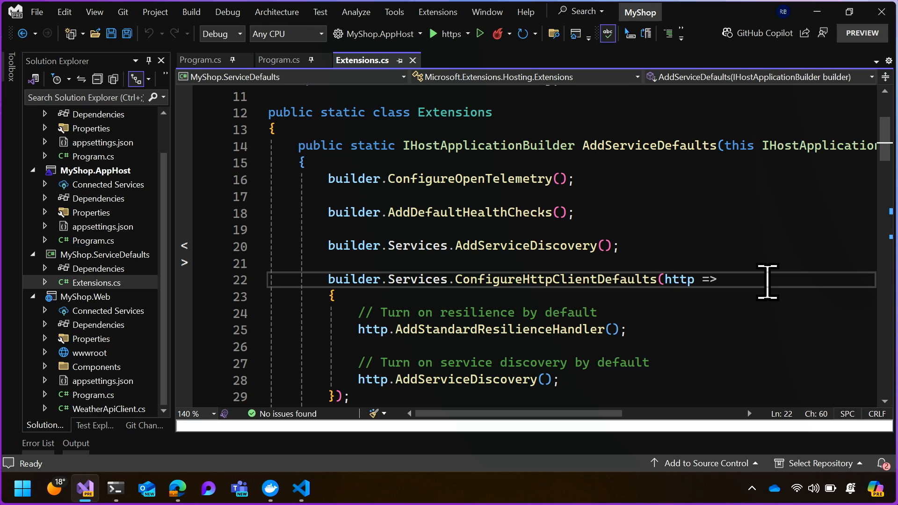
{"action": "mouse_move", "coordinate": [661, 331]}
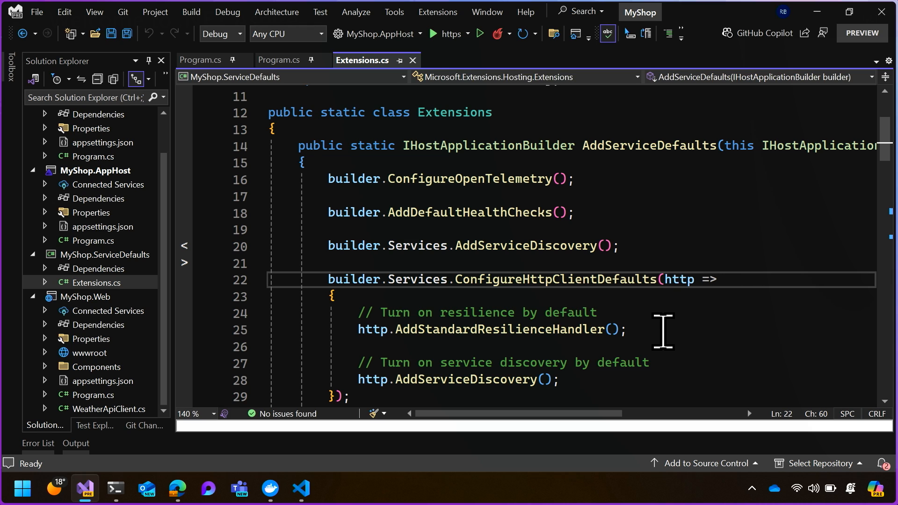
{"action": "left_click", "coordinate": [621, 330]}
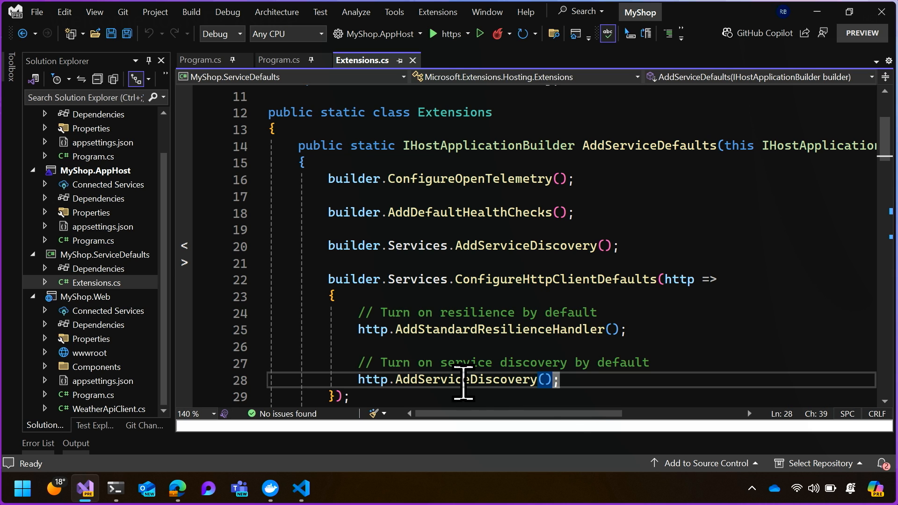
{"action": "mouse_move", "coordinate": [583, 381]}
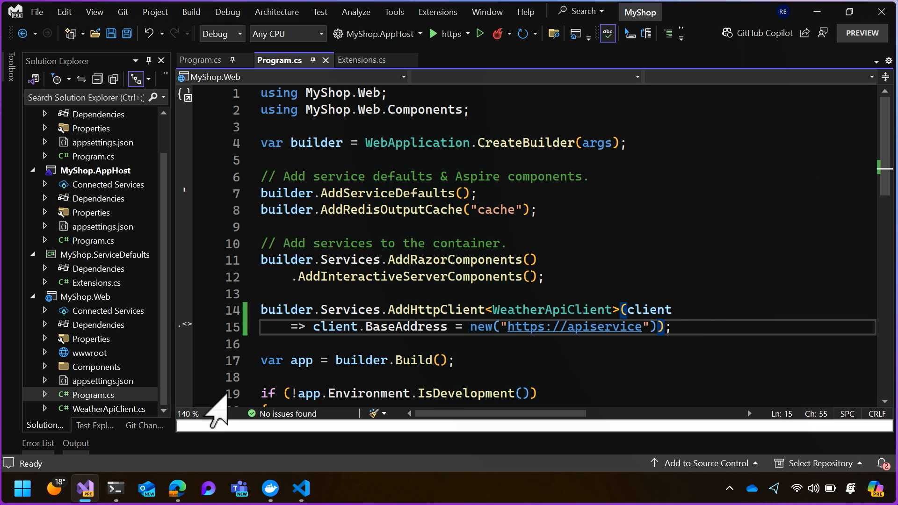
{"action": "mouse_move", "coordinate": [382, 349]}
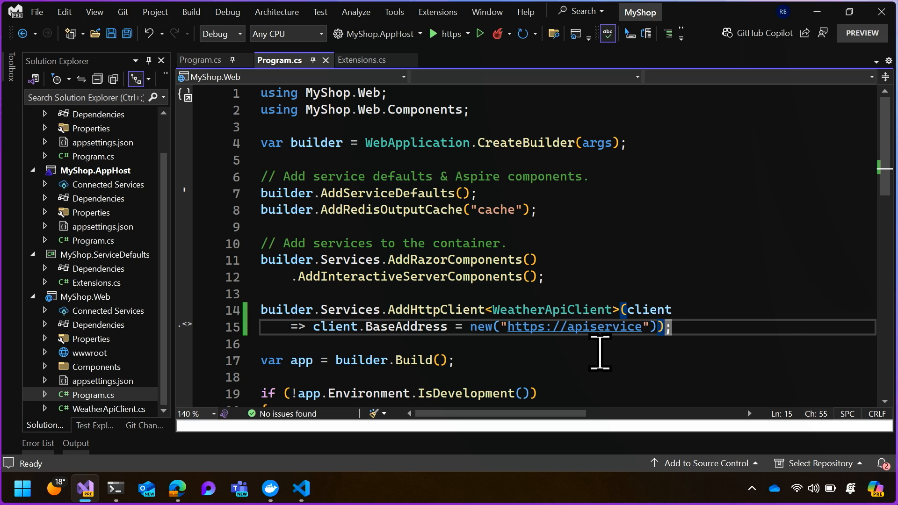
{"action": "mouse_move", "coordinate": [634, 349]}
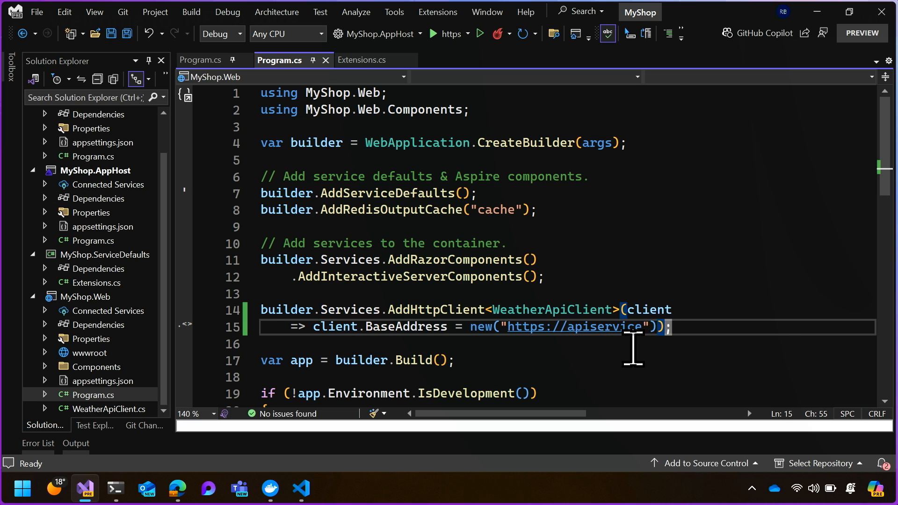
{"action": "mouse_move", "coordinate": [111, 235]}
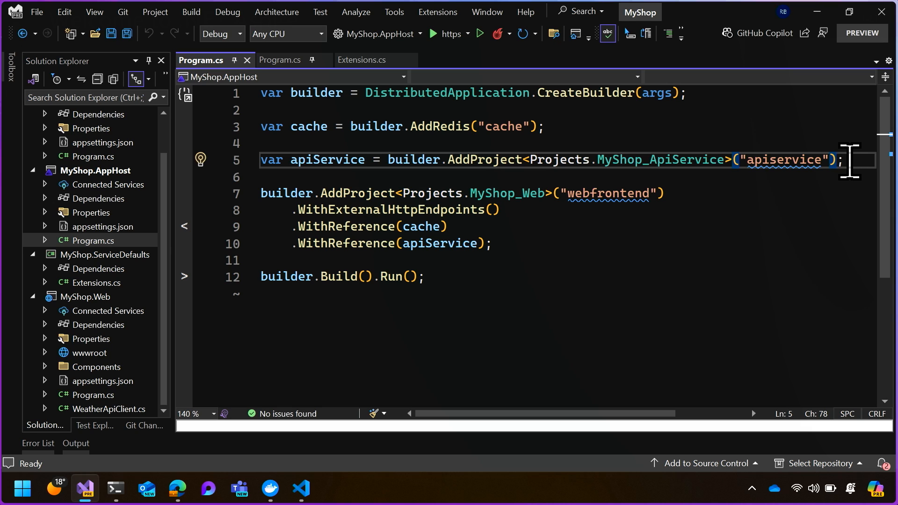
{"action": "mouse_move", "coordinate": [781, 232]}
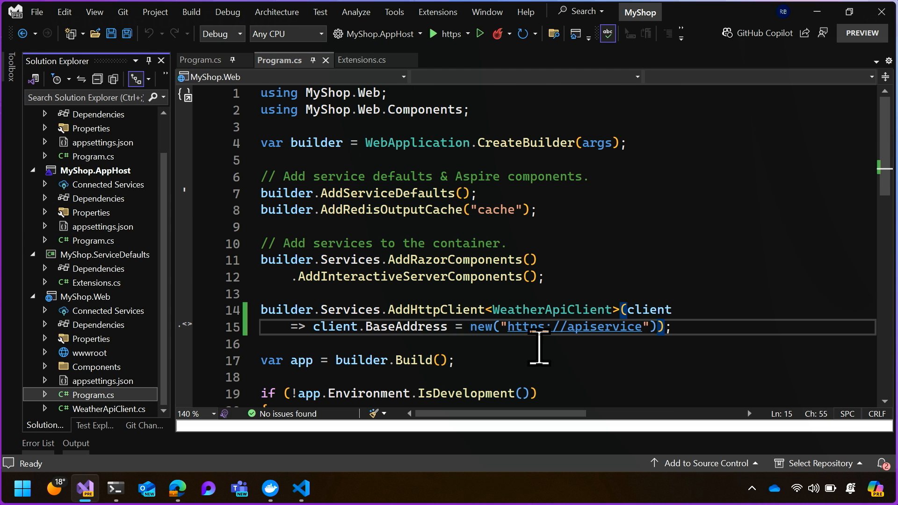
{"action": "mouse_move", "coordinate": [696, 327]}
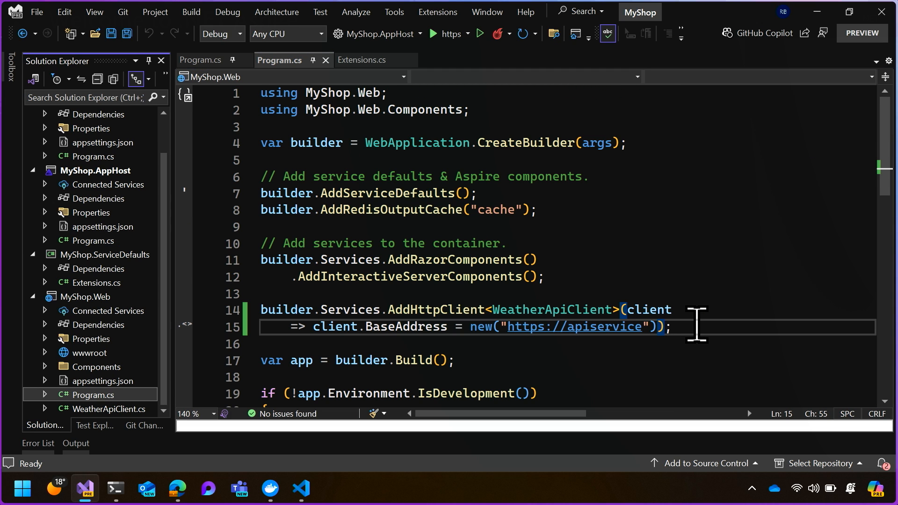
{"action": "mouse_move", "coordinate": [453, 287]}
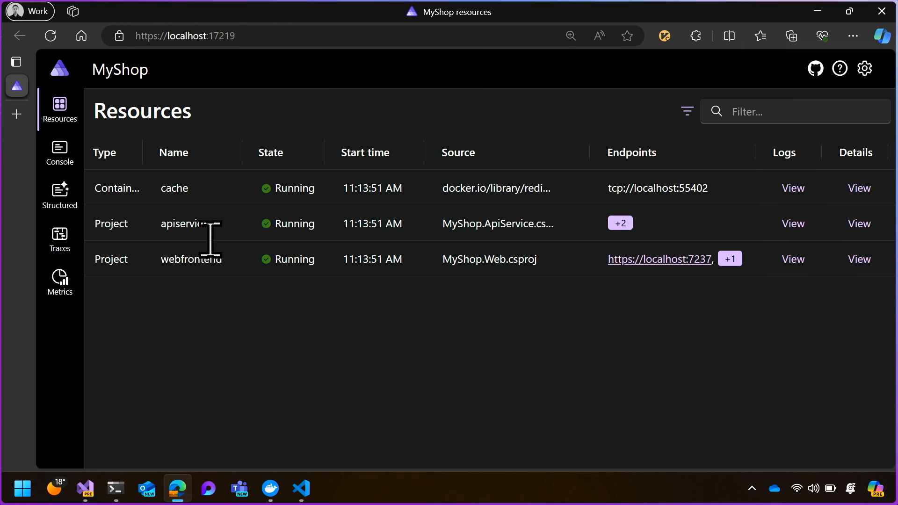
{"action": "mouse_move", "coordinate": [193, 229]}
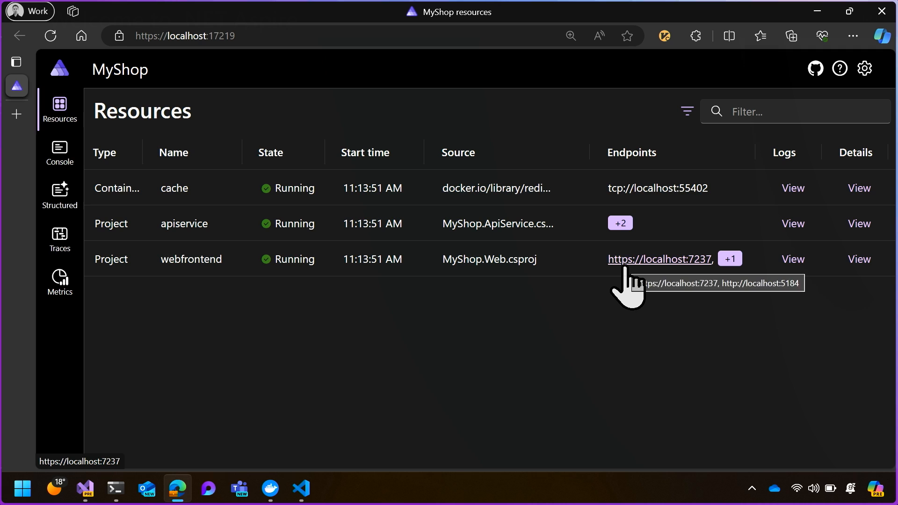
{"action": "left_click", "coordinate": [660, 259]}
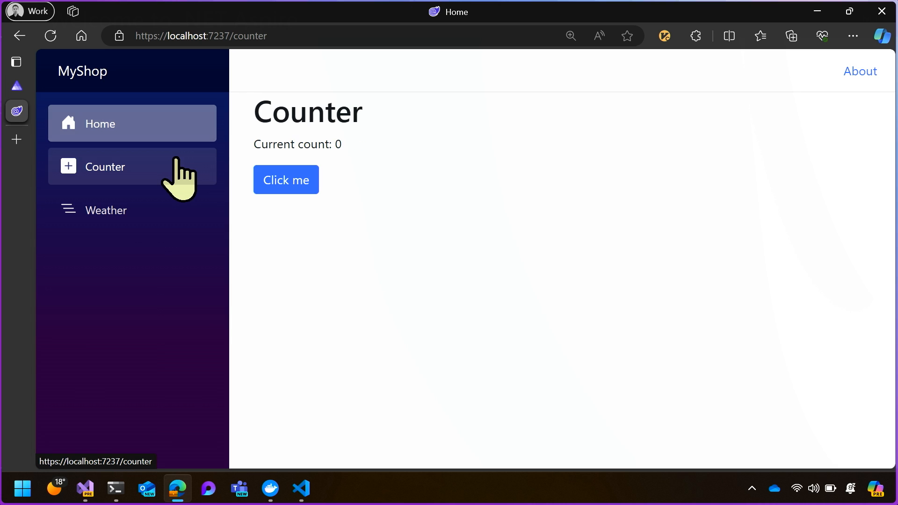
{"action": "left_click", "coordinate": [105, 210]}
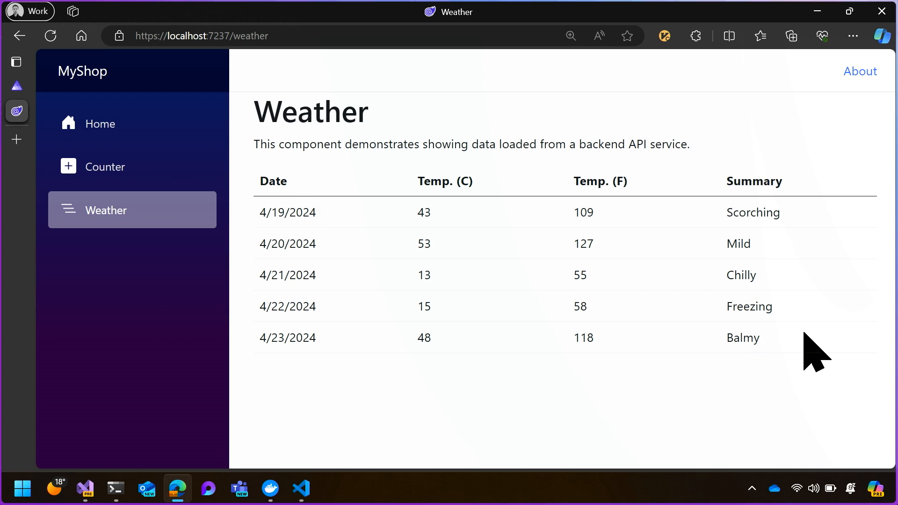
{"action": "mouse_move", "coordinate": [435, 252]}
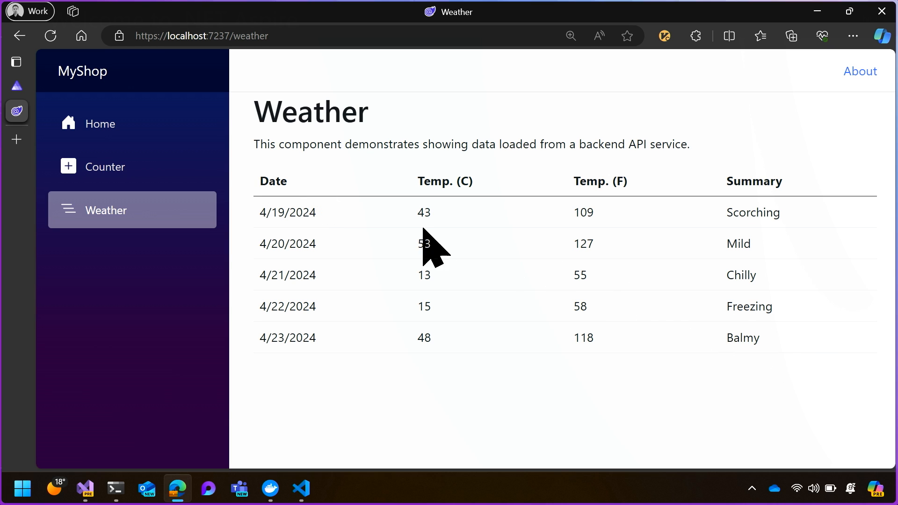
{"action": "left_click", "coordinate": [17, 61]}
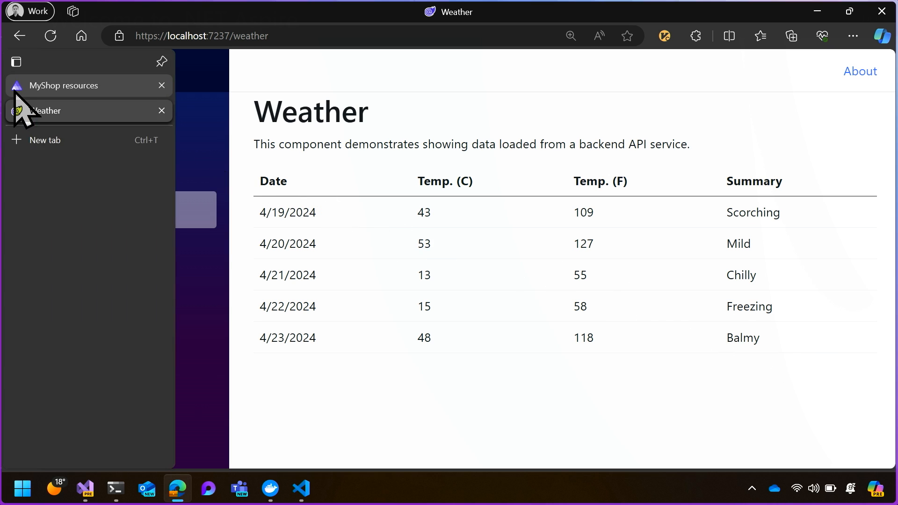
Reveal webfrontend's services__apiservice http/https localhost variables in its details pane, then return to resources
{"action": "left_click", "coordinate": [63, 85]}
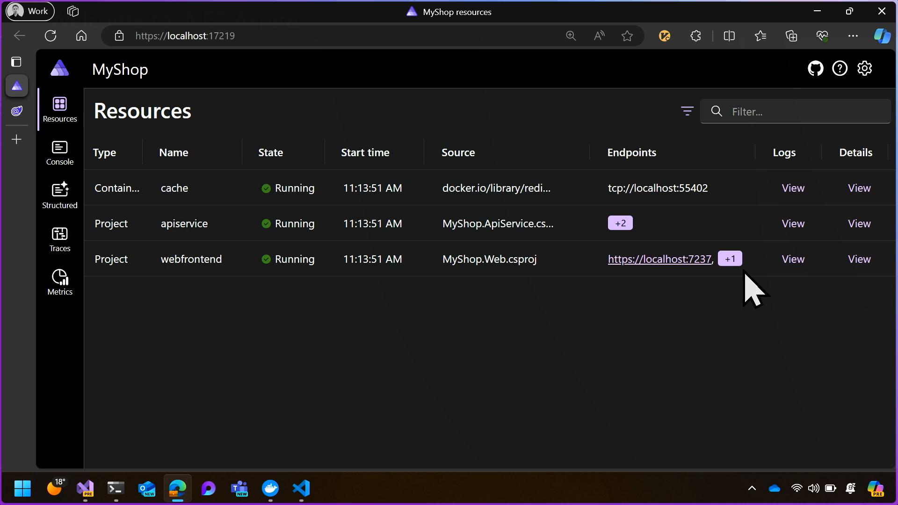
{"action": "mouse_move", "coordinate": [859, 259]}
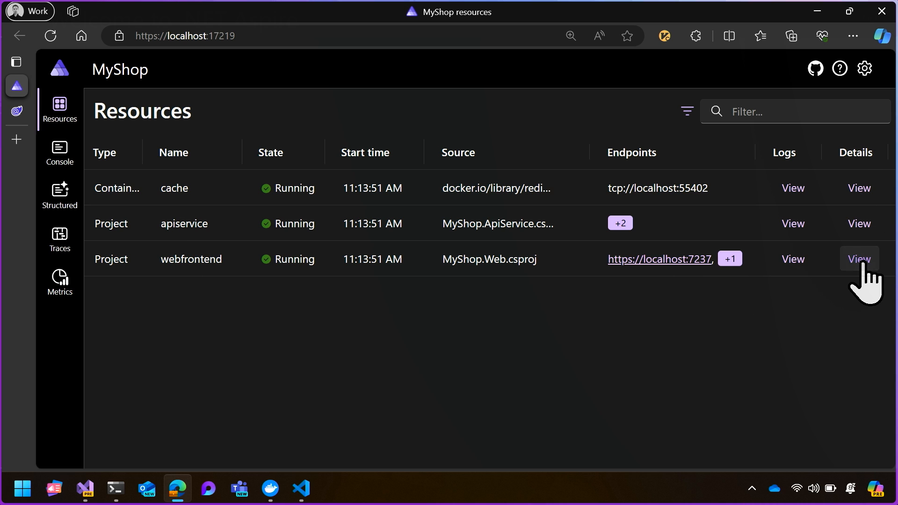
{"action": "left_click", "coordinate": [858, 259]}
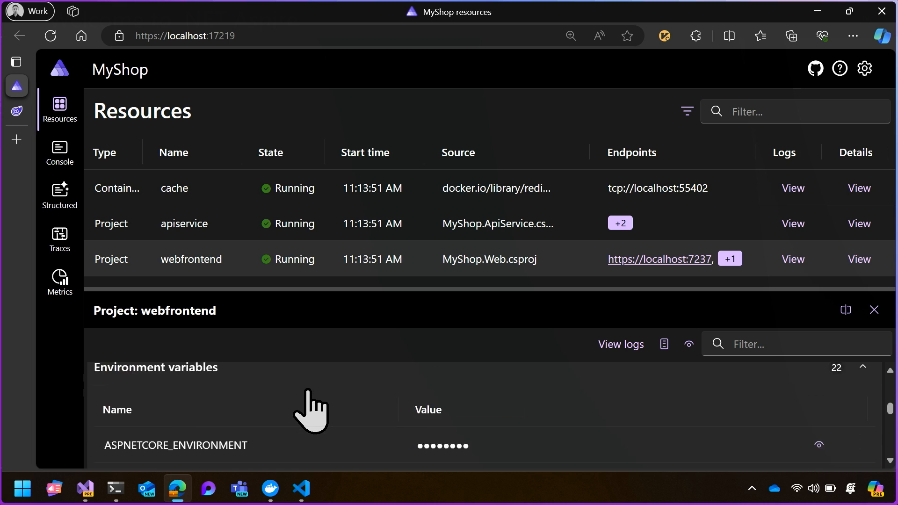
{"action": "scroll", "scroll_direction": "down", "scroll_amount": 3}
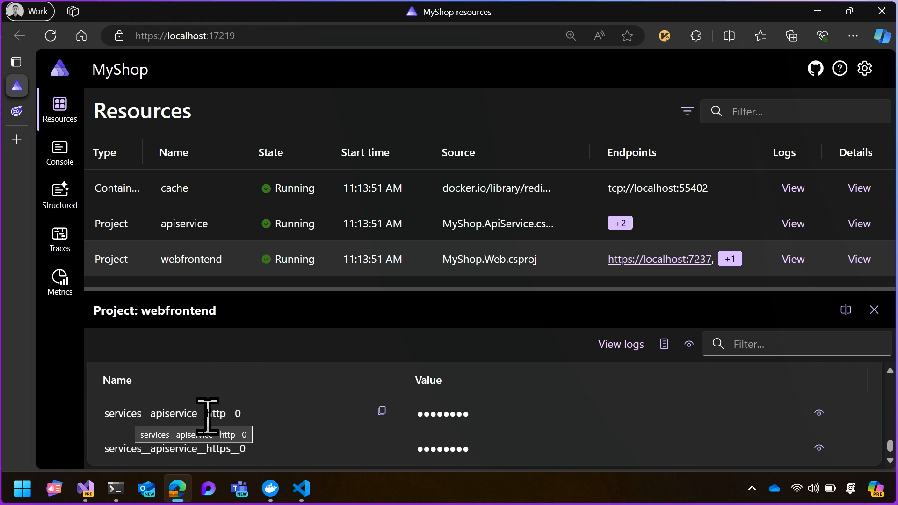
{"action": "mouse_move", "coordinate": [234, 415]}
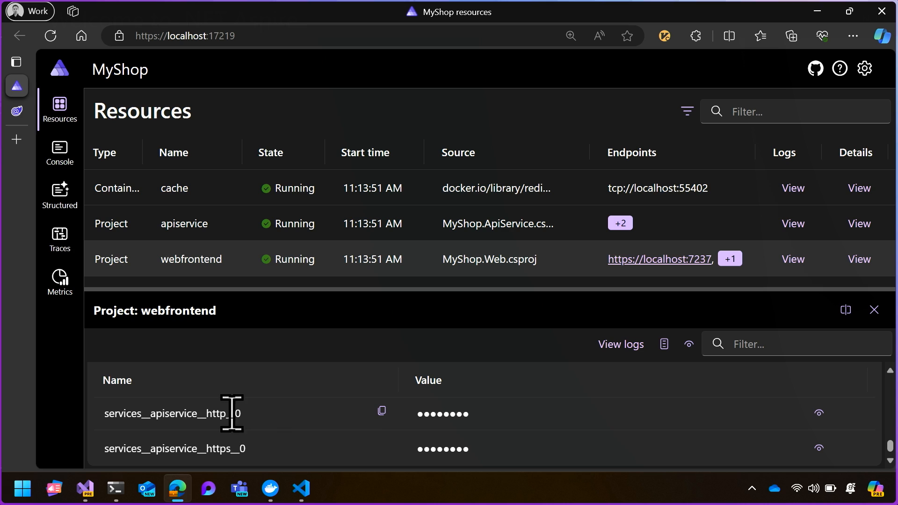
{"action": "mouse_move", "coordinate": [226, 416]}
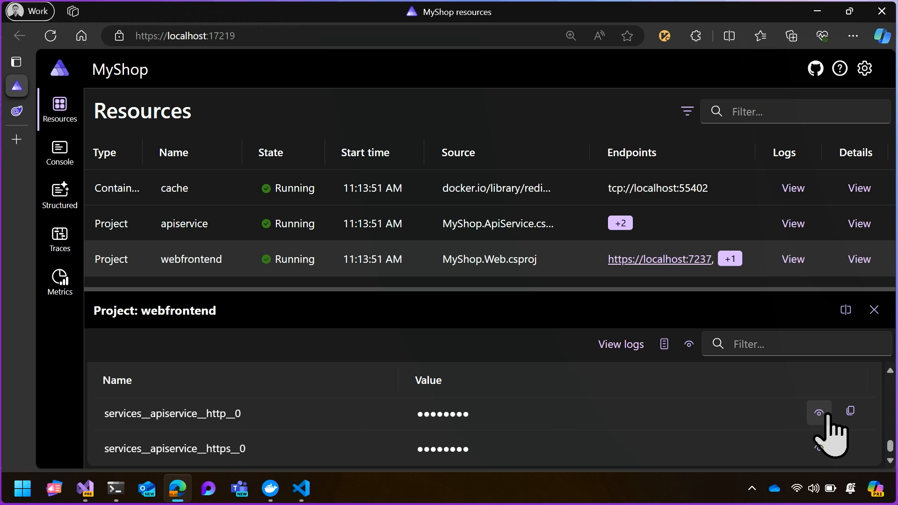
{"action": "left_click", "coordinate": [818, 413]}
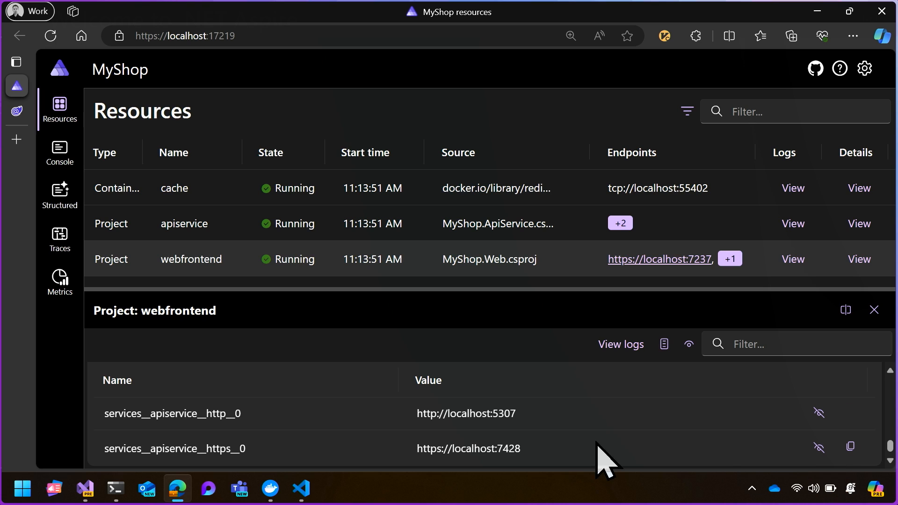
{"action": "mouse_move", "coordinate": [224, 426]}
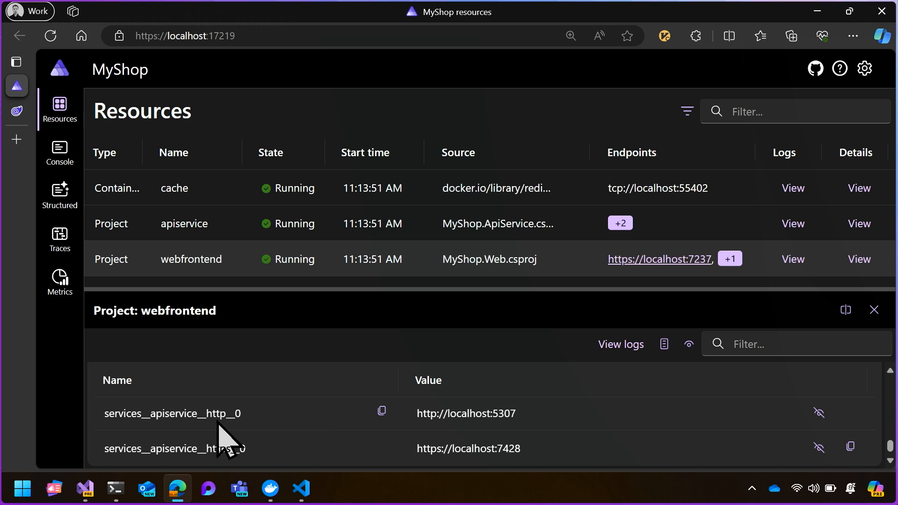
{"action": "mouse_move", "coordinate": [573, 444]}
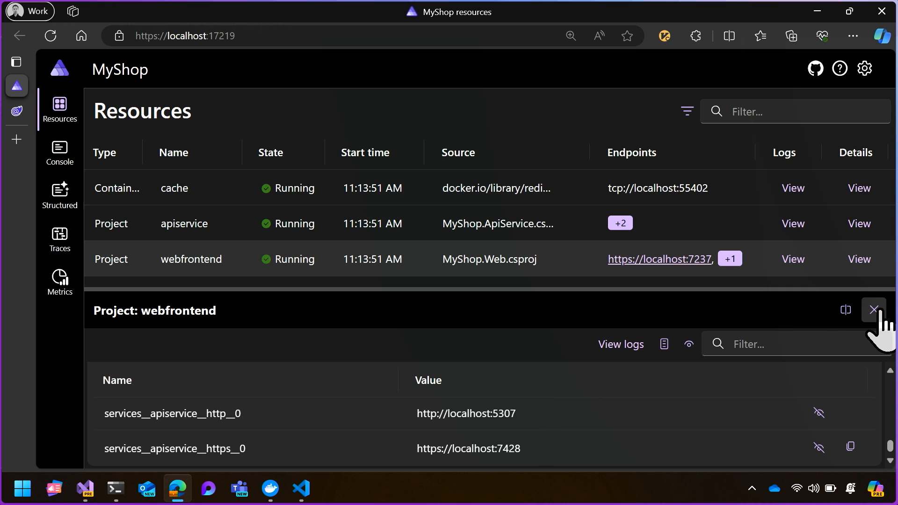
{"action": "left_click", "coordinate": [873, 310]}
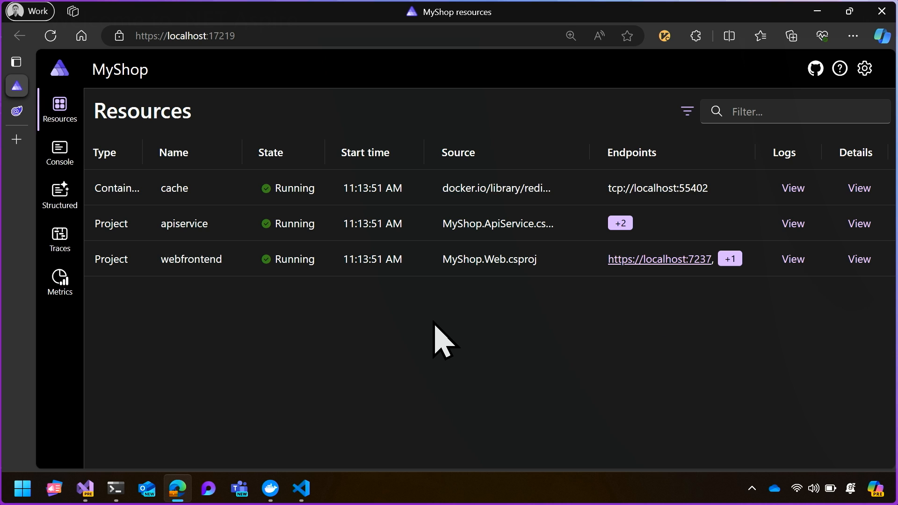